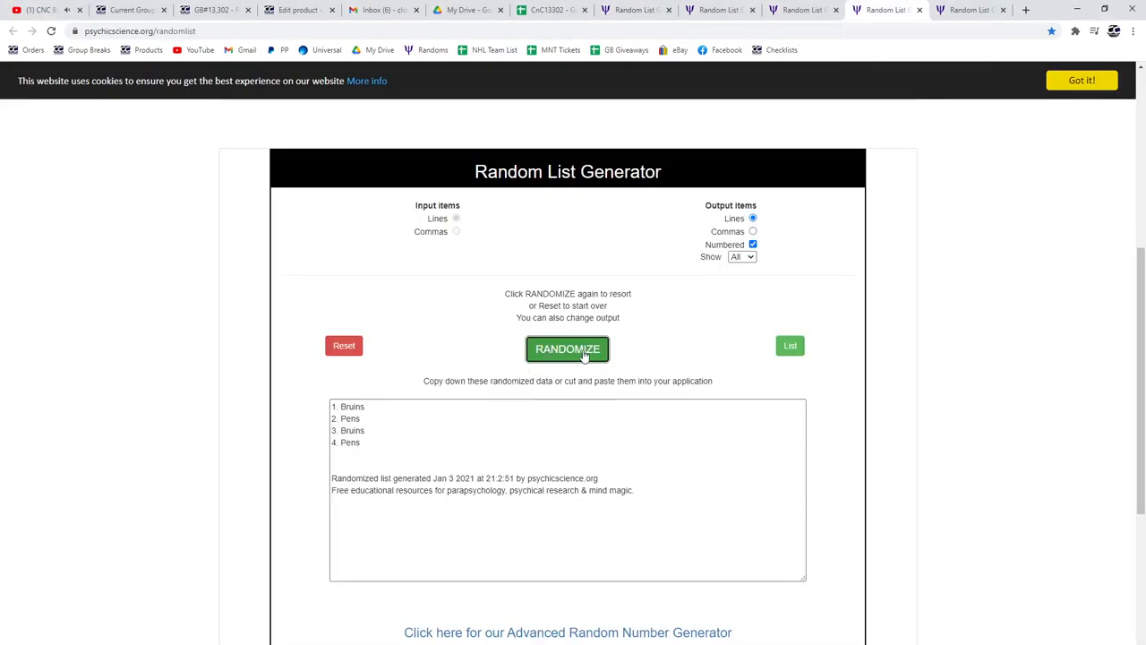
Step: Reshuffle the Bruins/Pens, Rangers/Oilers and Panthers/Hawks/Wings team lists
left_click(567, 348)
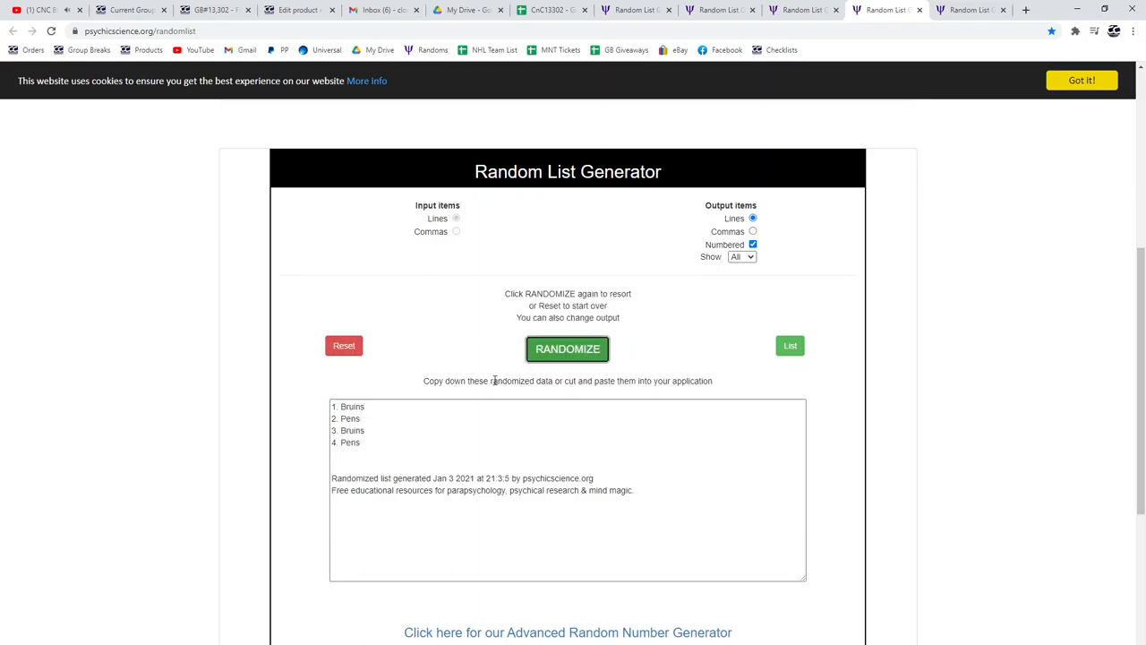
left_click(568, 349)
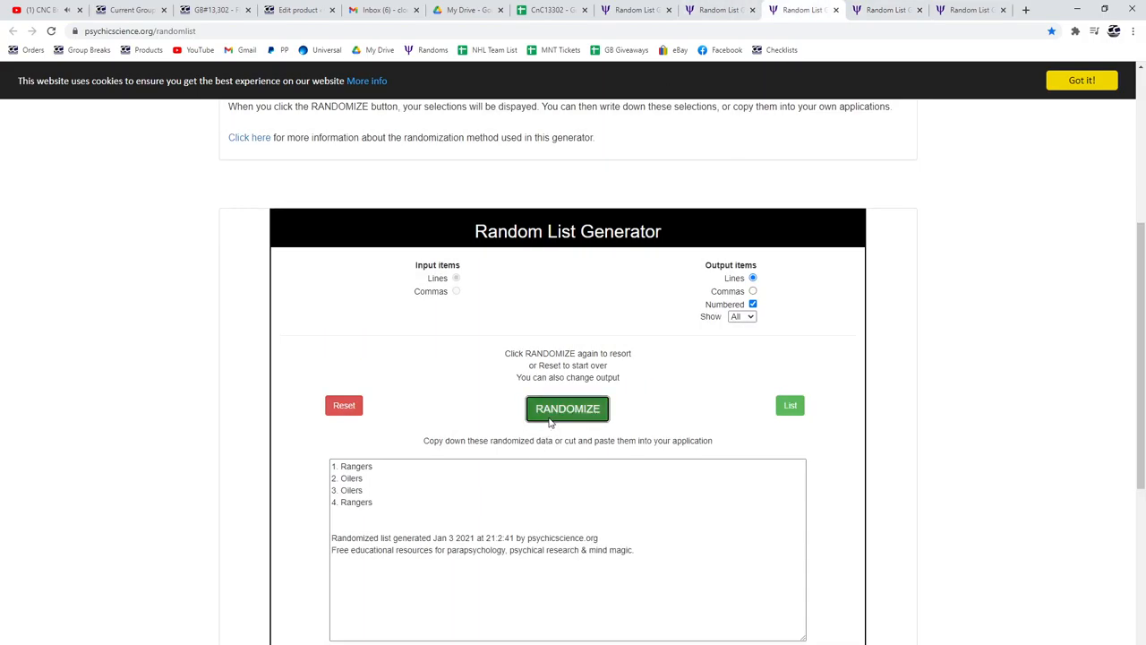
left_click(567, 409)
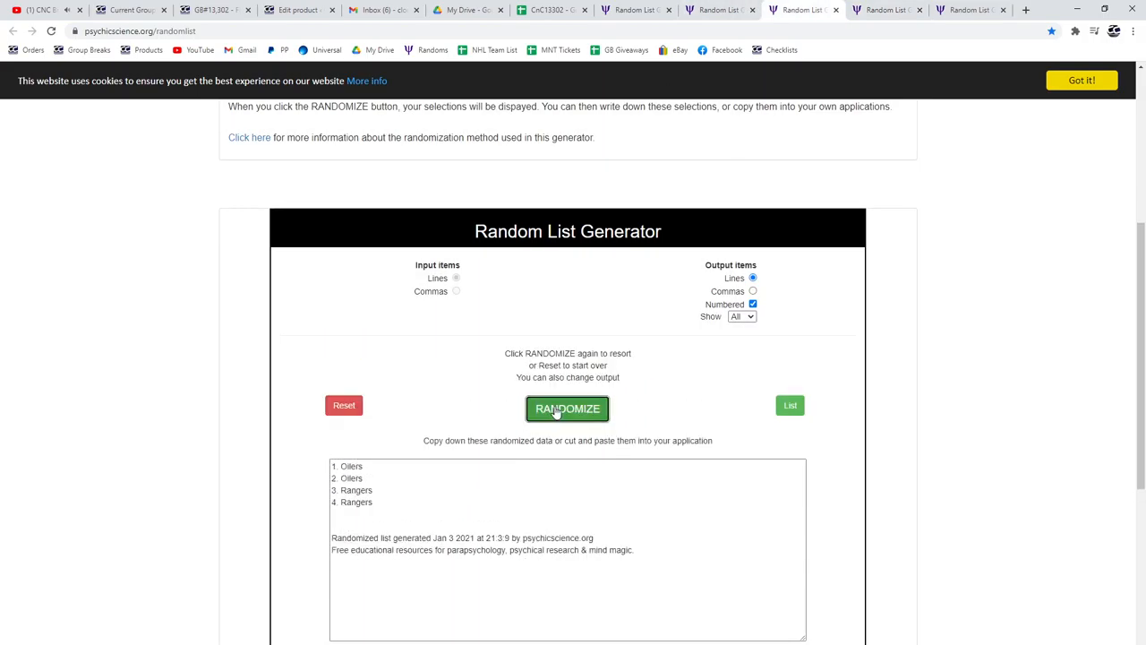
left_click(567, 409)
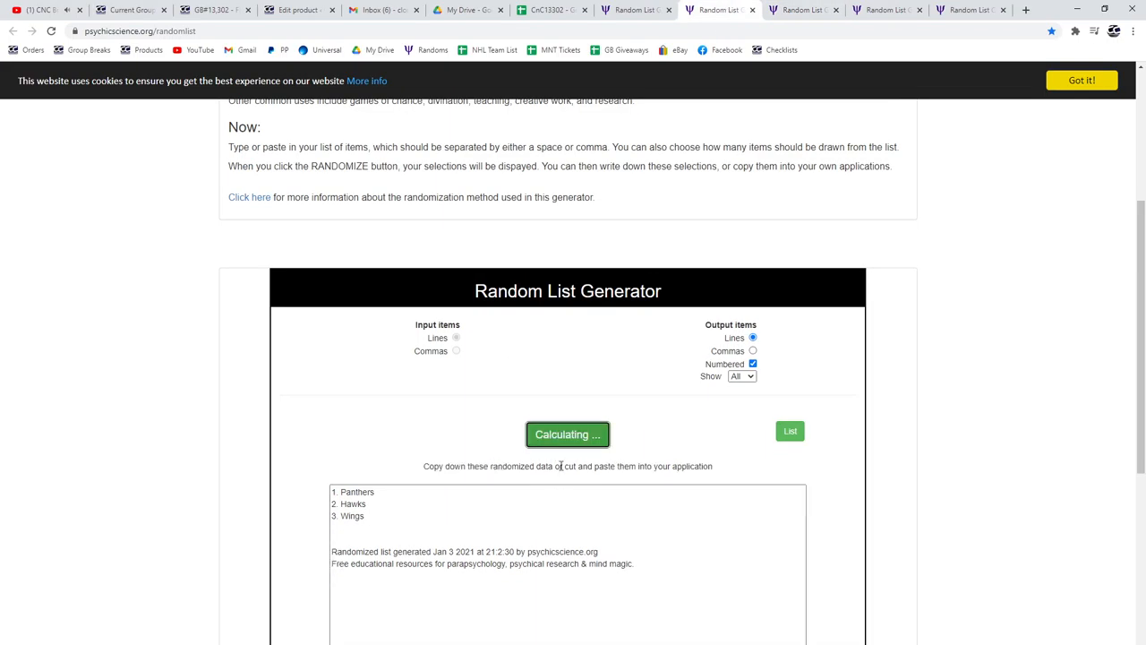
left_click(567, 433)
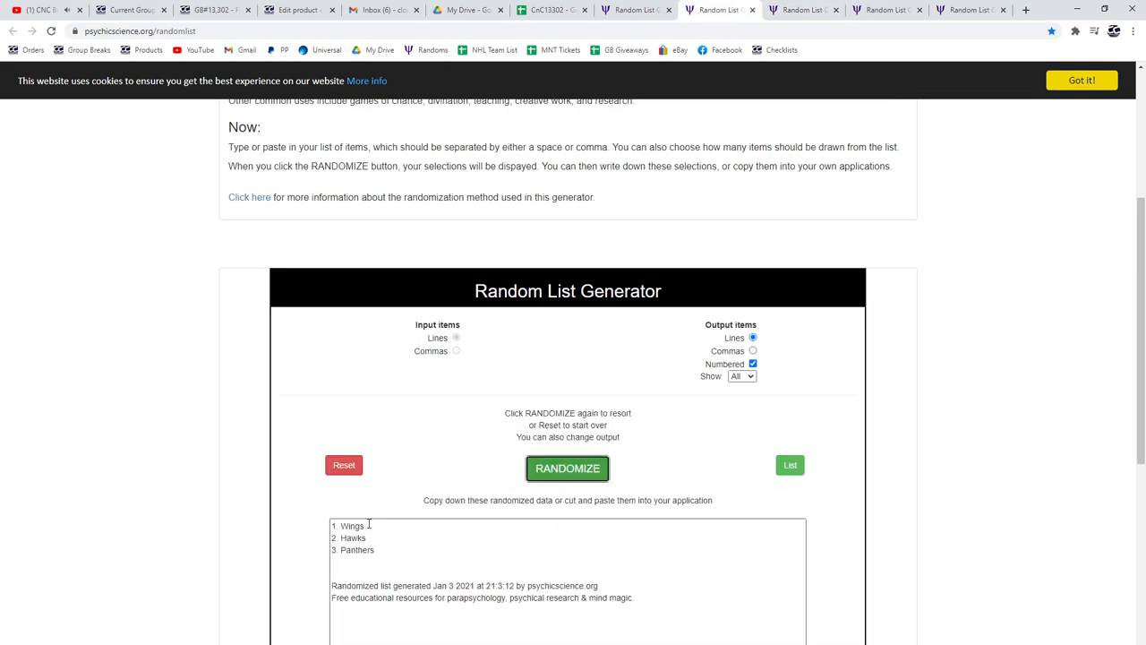
Step: Reshuffle the 31 product boxes and return to the CnC13302 sheet
left_click(567, 468)
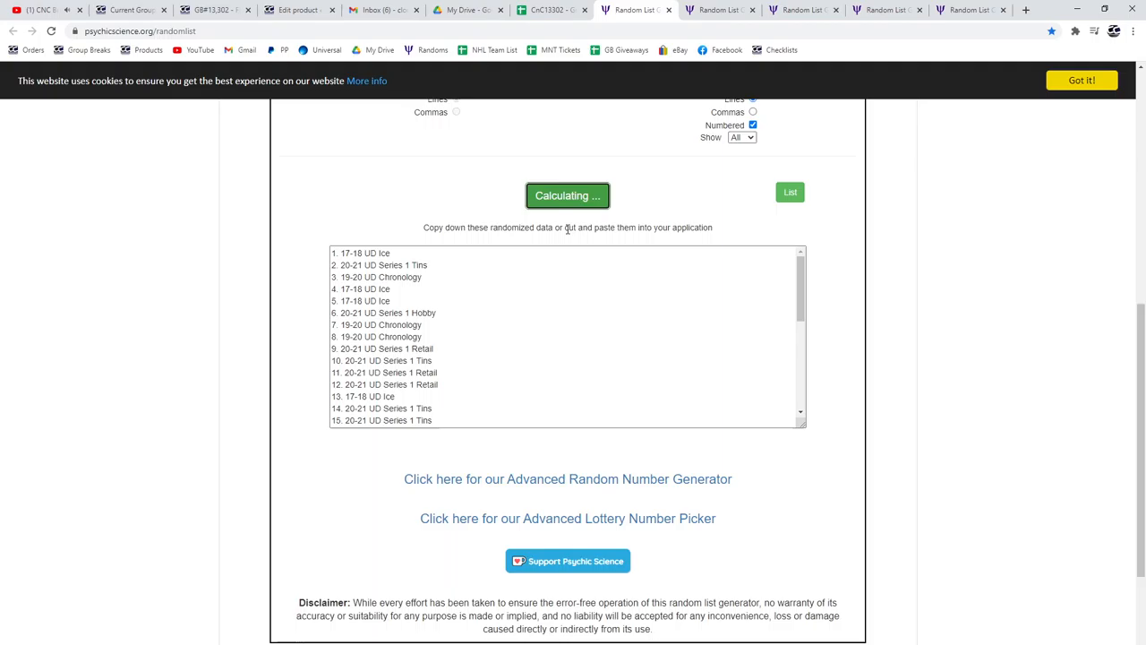
left_click(567, 195)
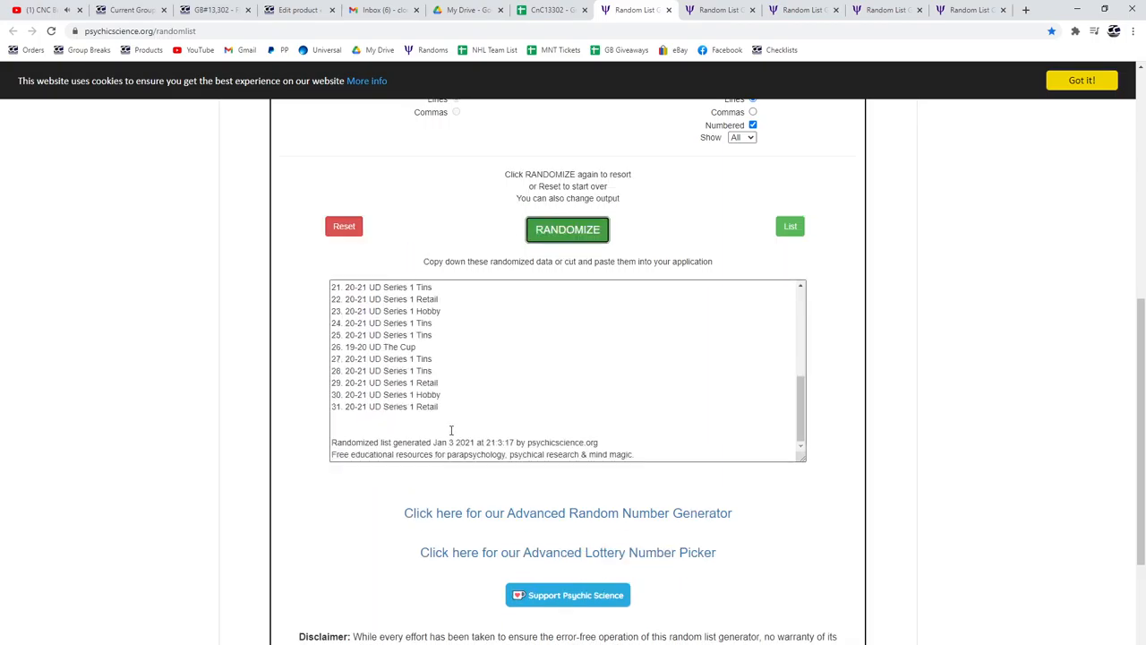
left_click(550, 10)
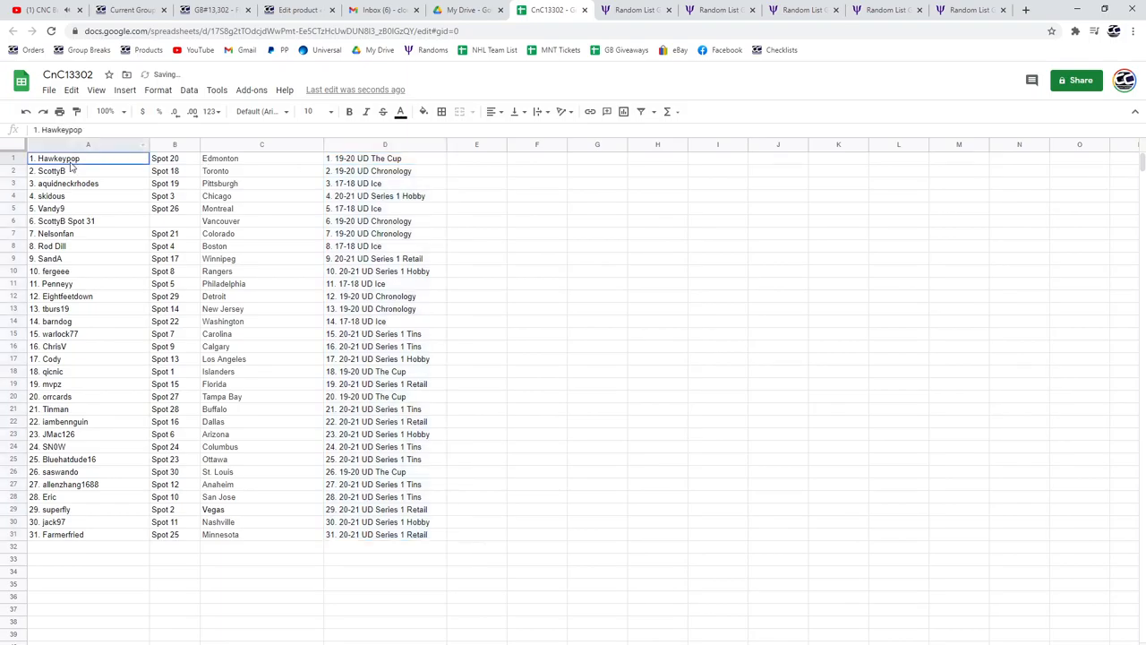
left_click(384, 170)
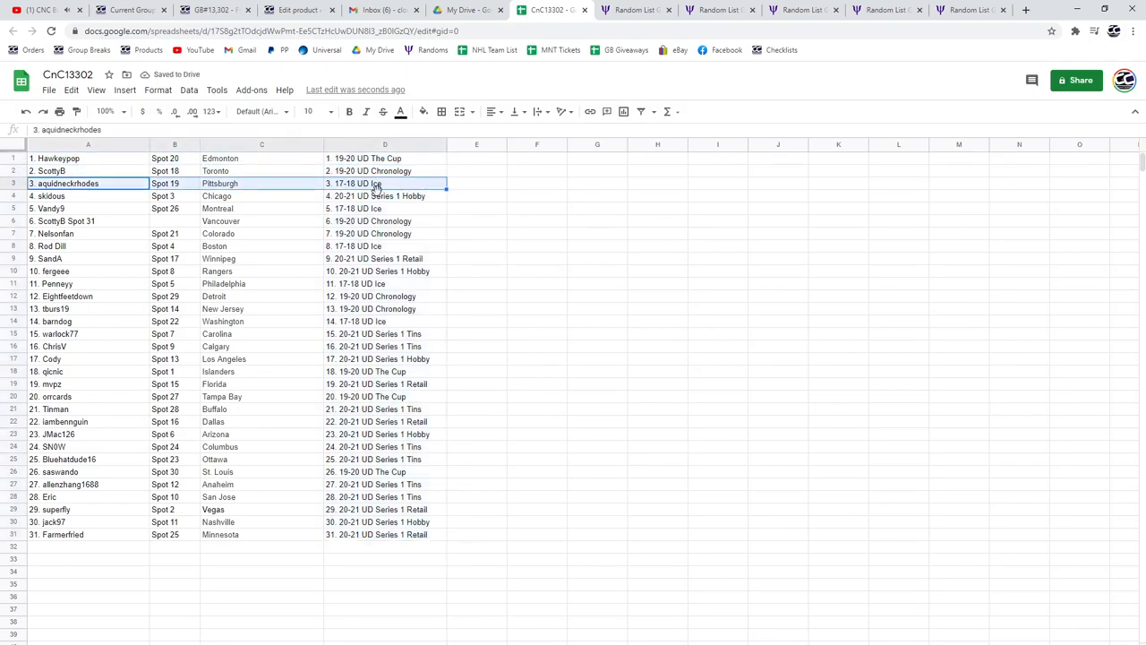
left_click(54, 209)
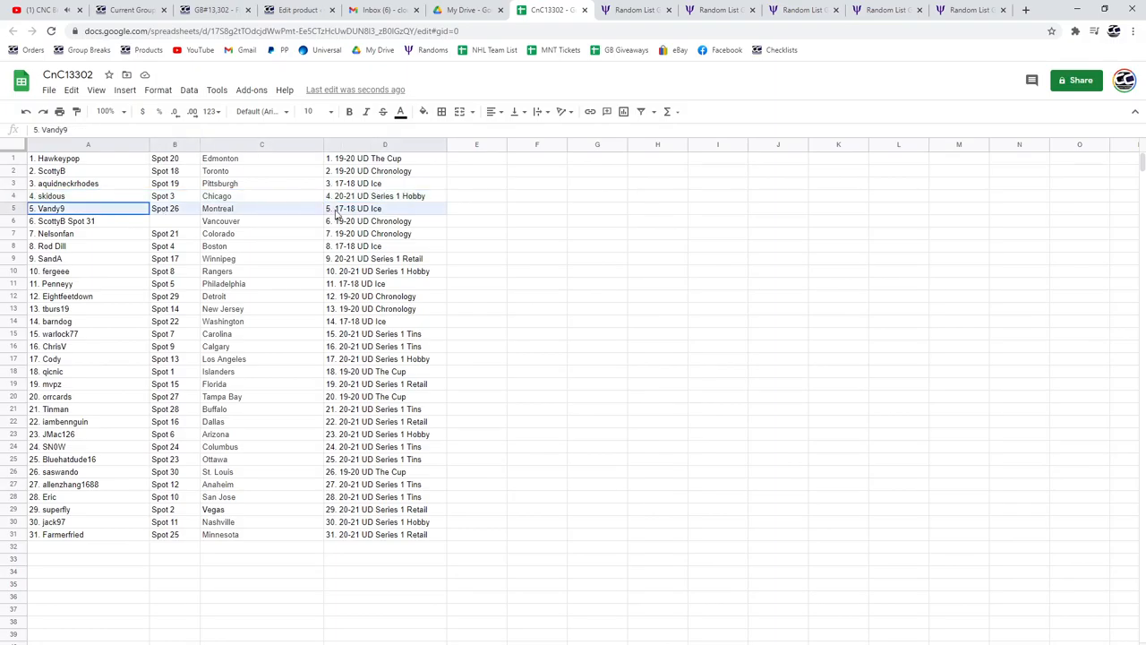
left_click(384, 221)
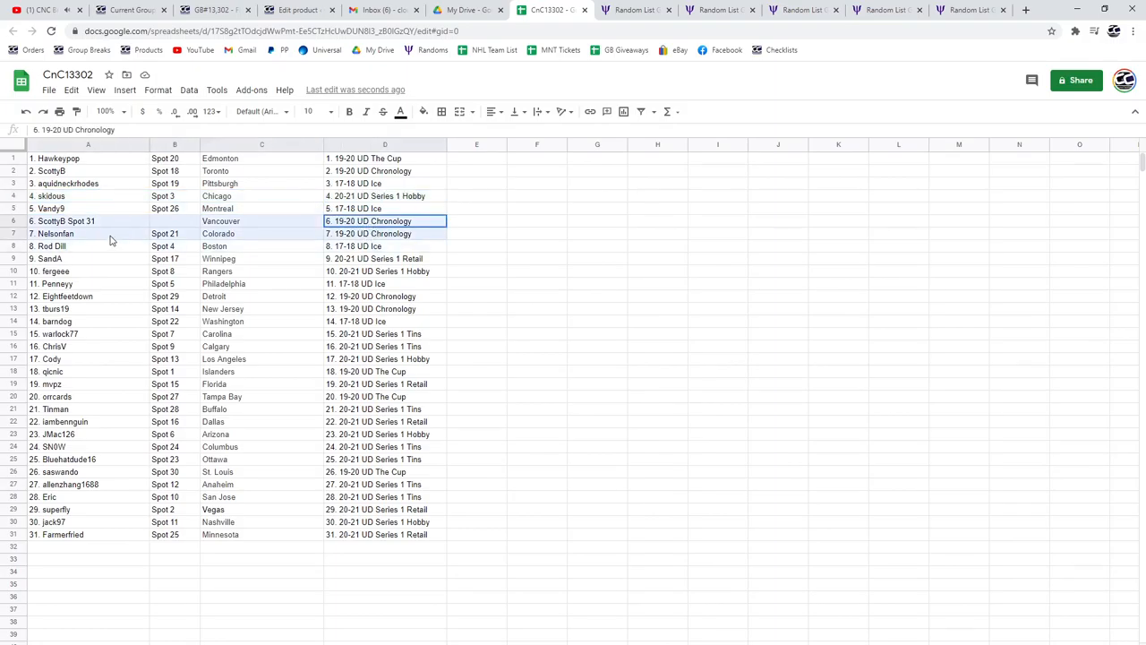
left_click(63, 246)
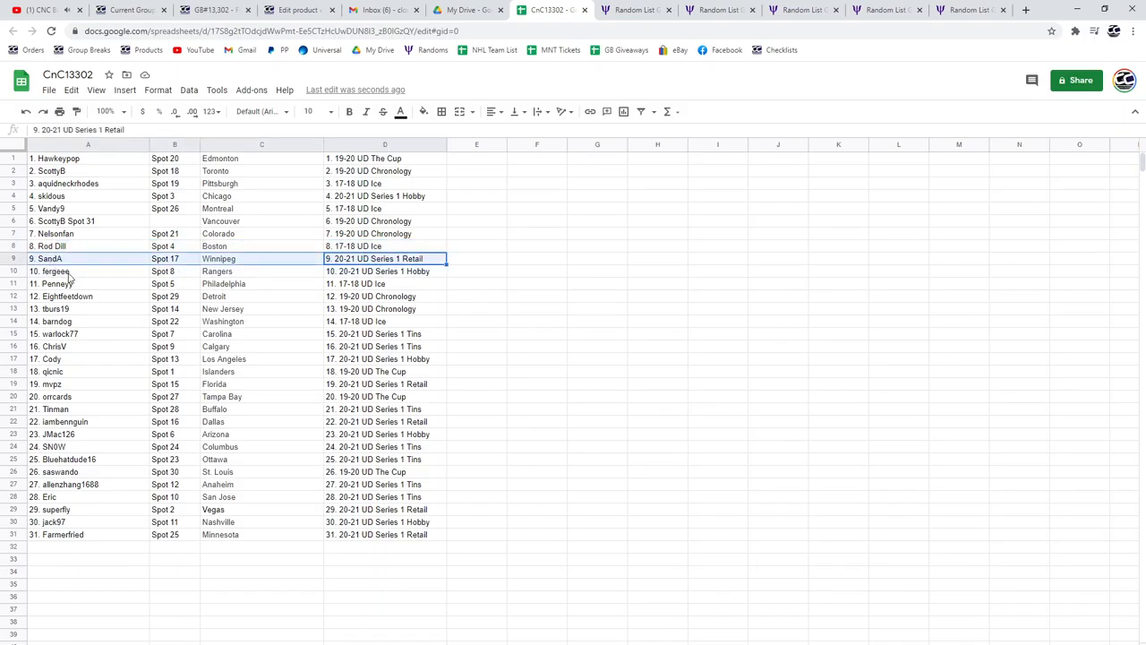
left_click(384, 284)
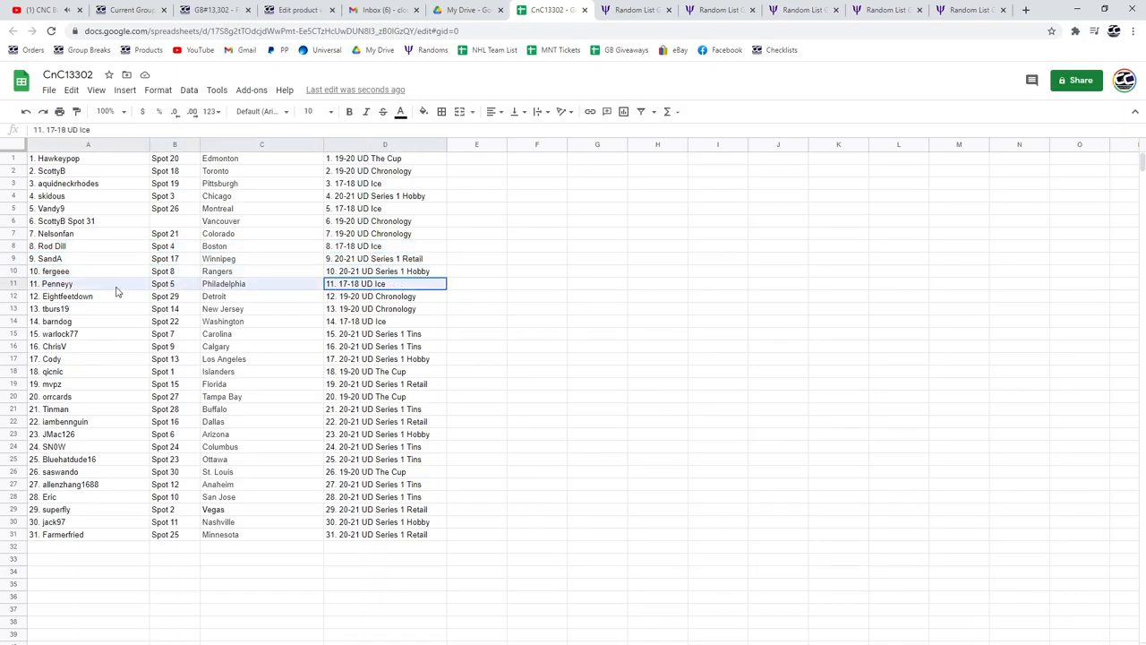
left_click(385, 296)
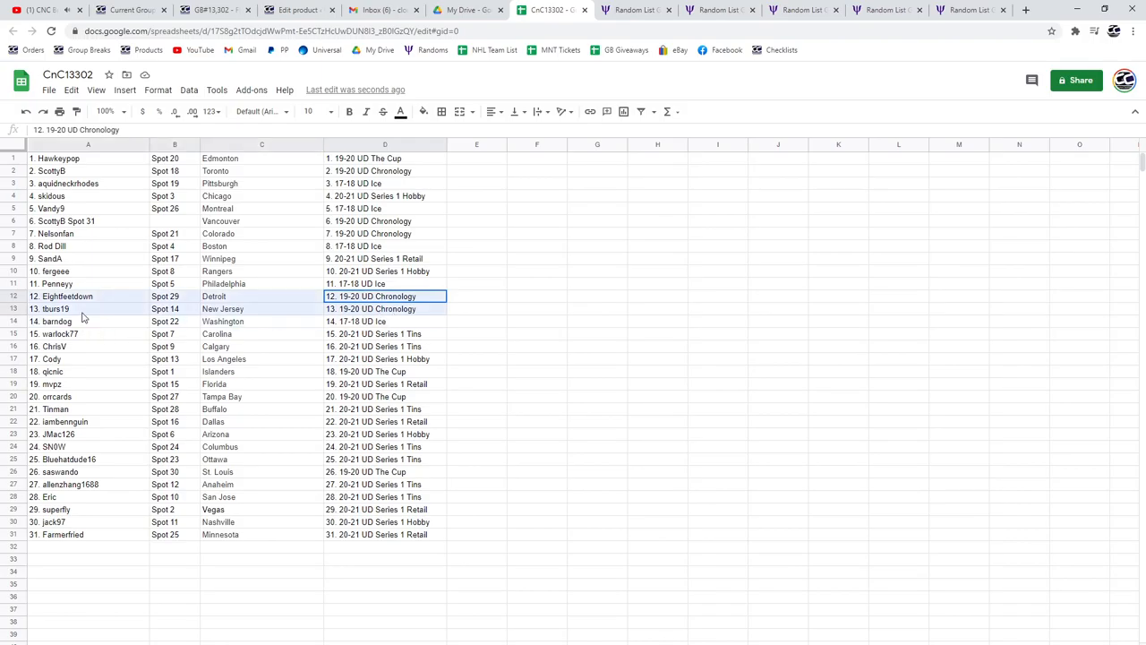
left_click(87, 320)
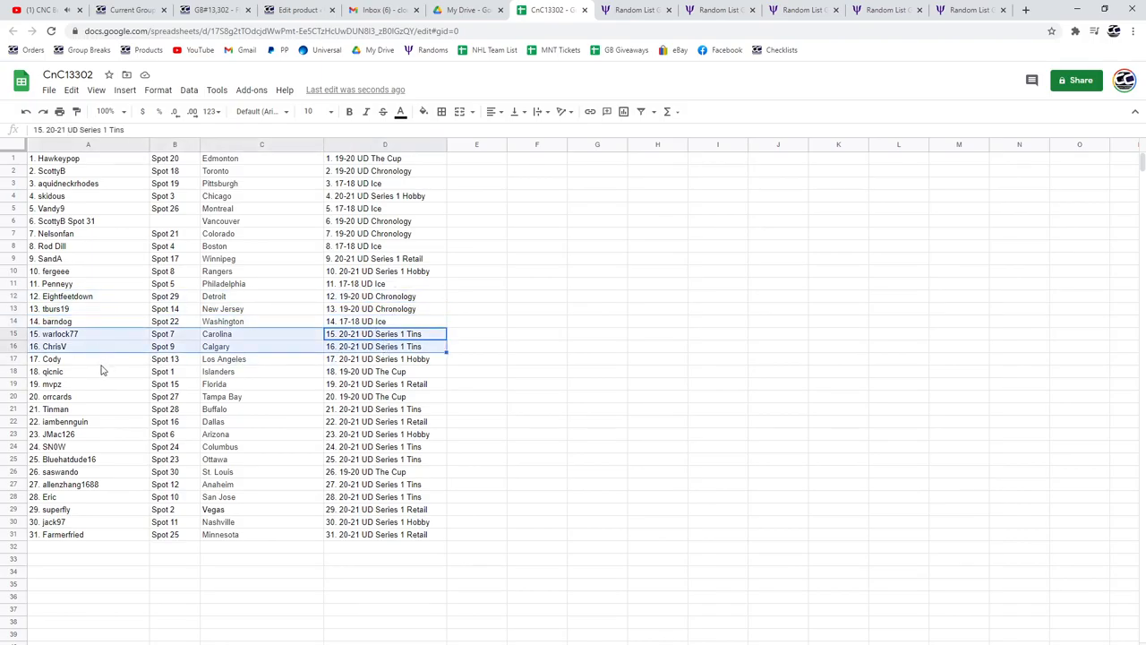
left_click(63, 358)
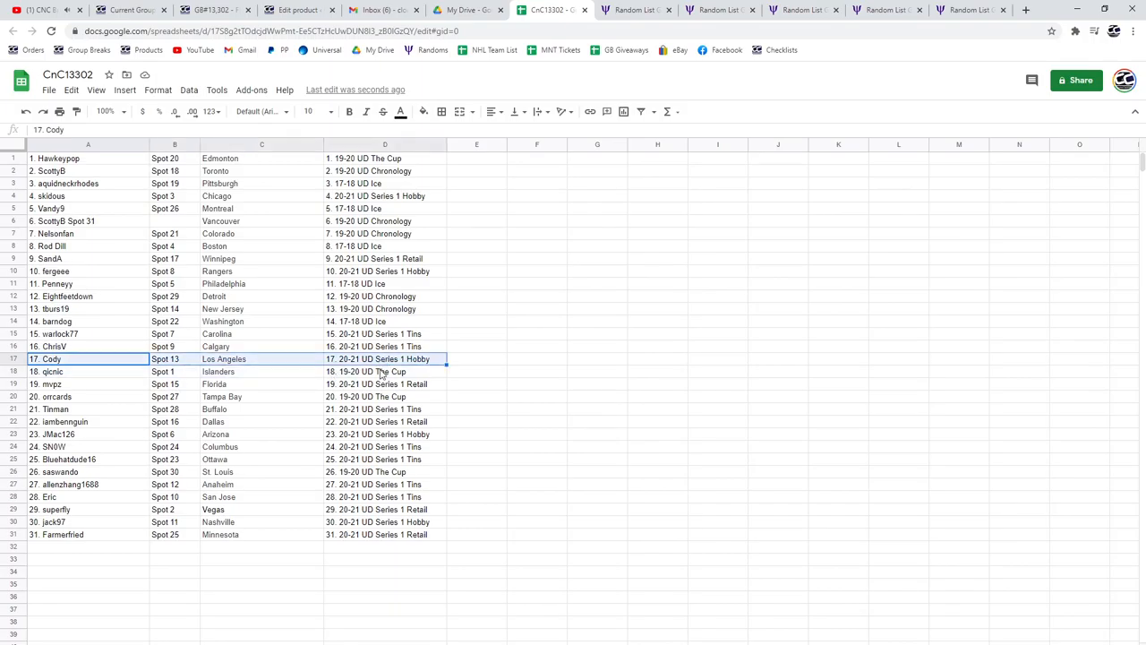
left_click(58, 372)
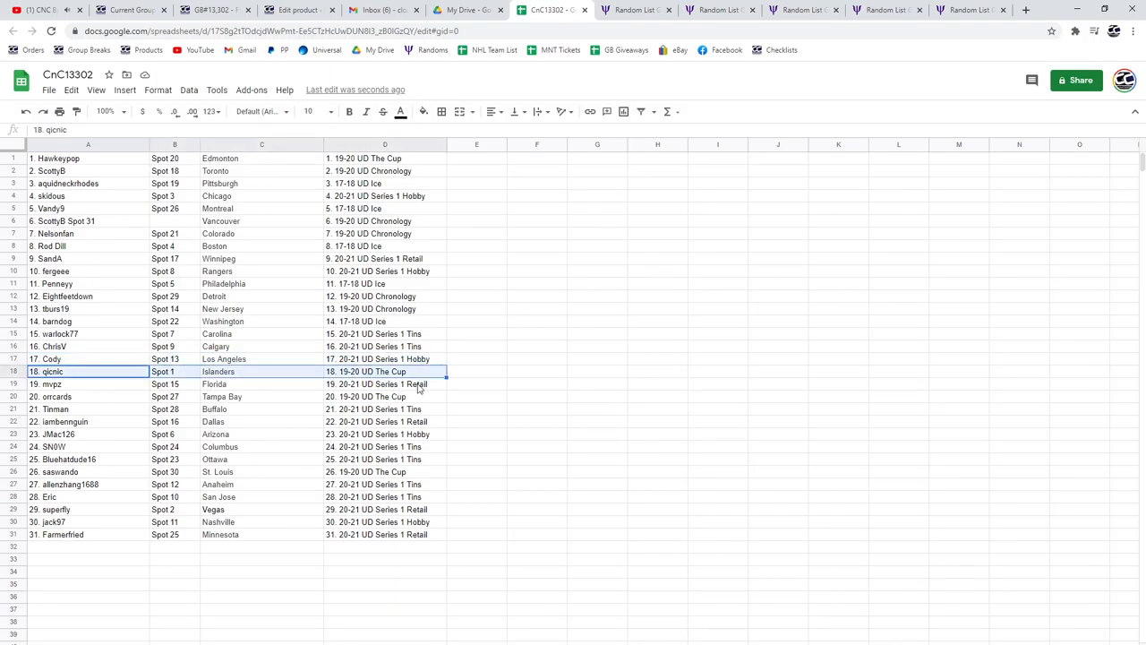
left_click(380, 384)
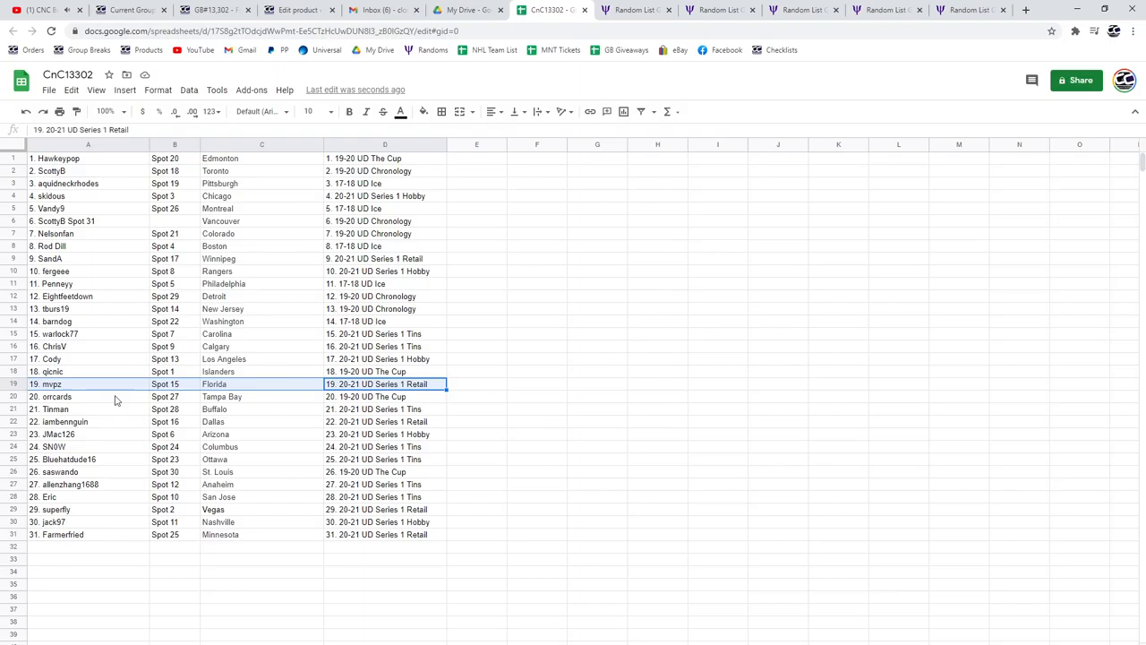
left_click(85, 397)
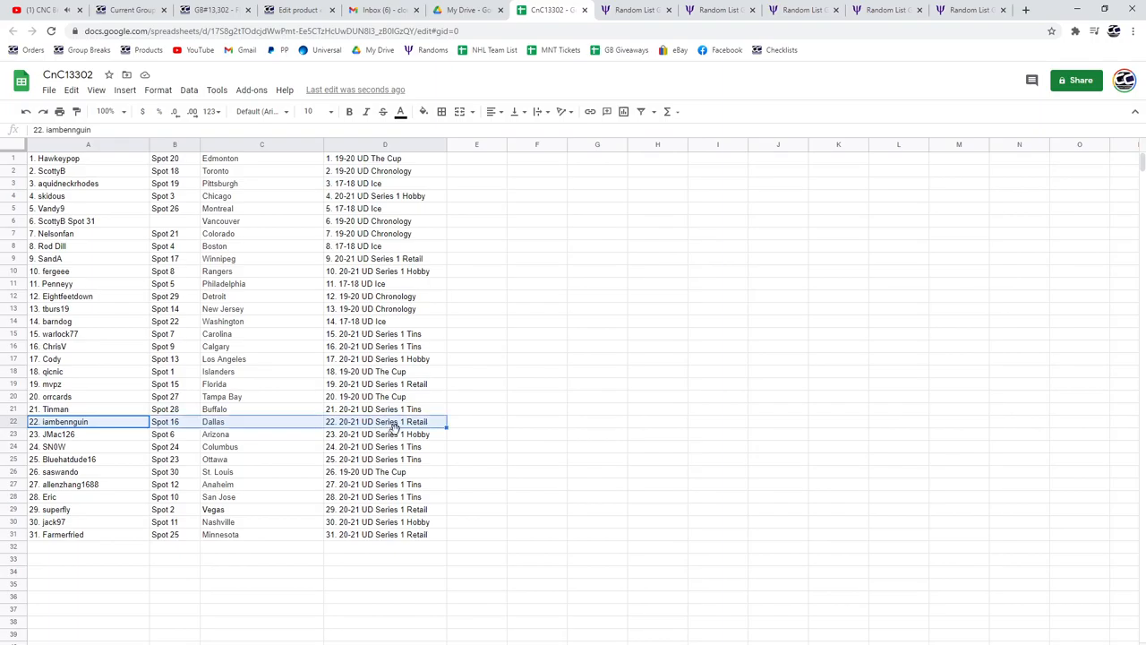
left_click(80, 465)
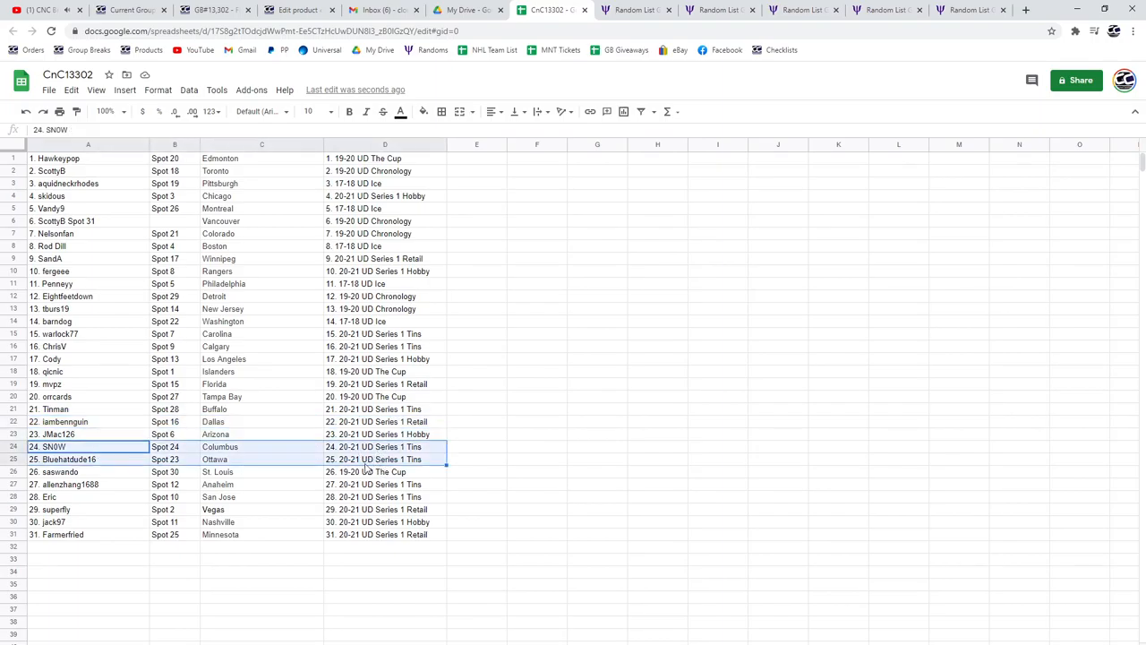
left_click(381, 472)
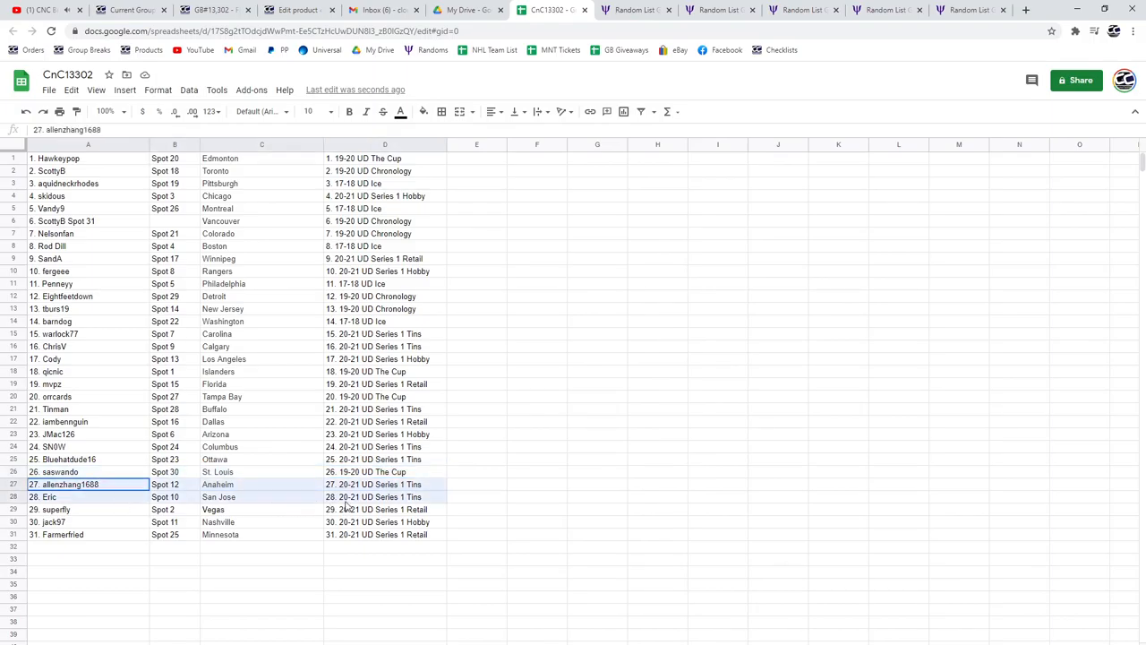
left_click(385, 508)
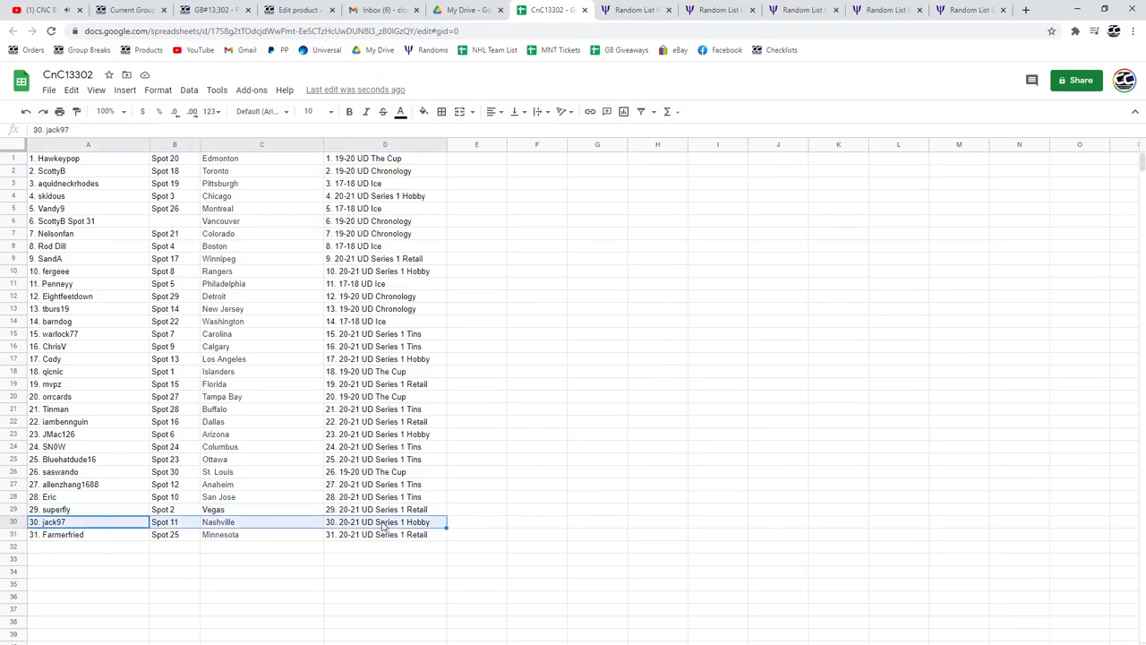
left_click(385, 534)
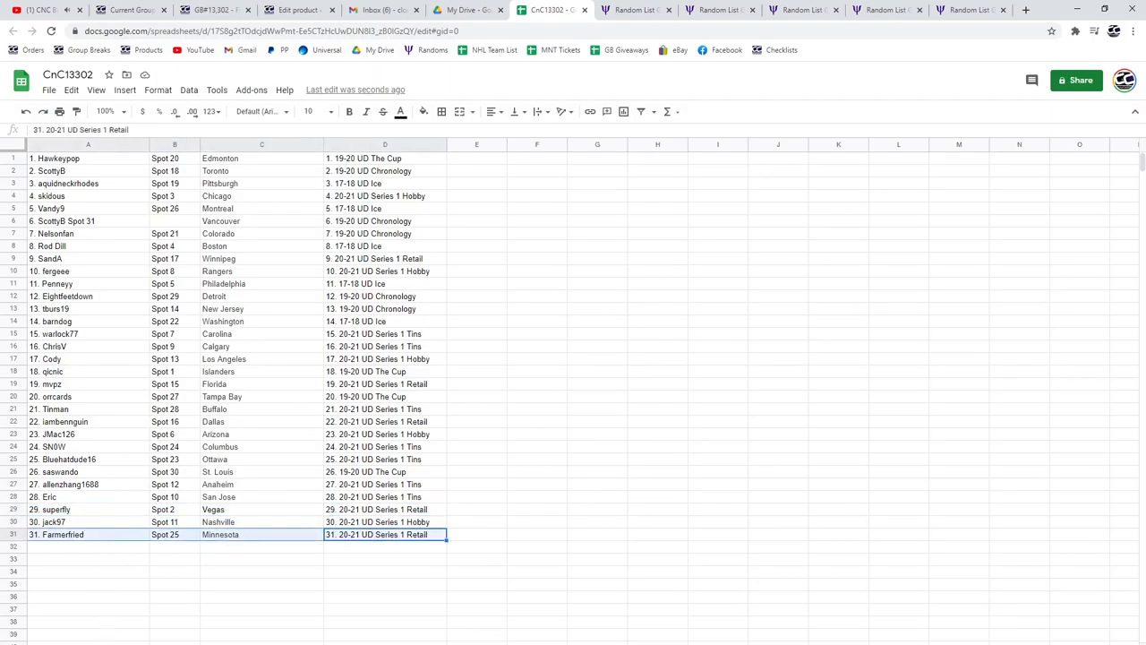